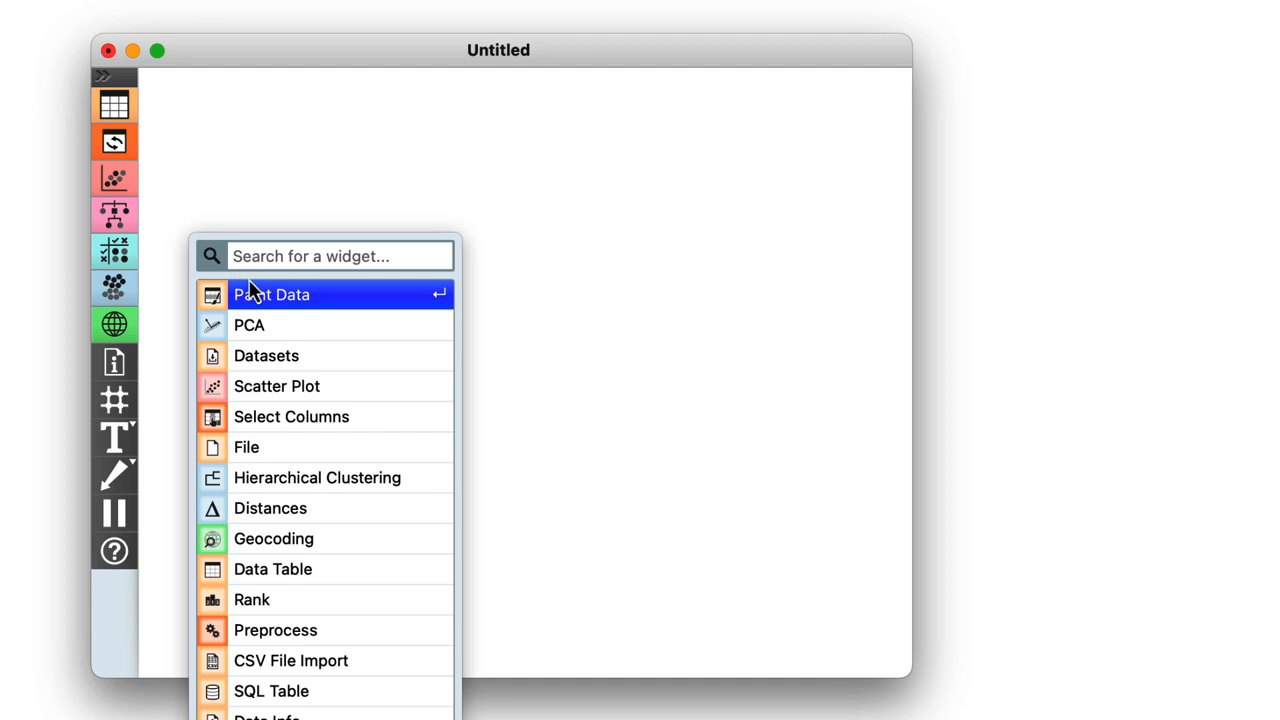
Add a Paint Data widget to the empty canvas and paint a few points.
left_click(271, 294)
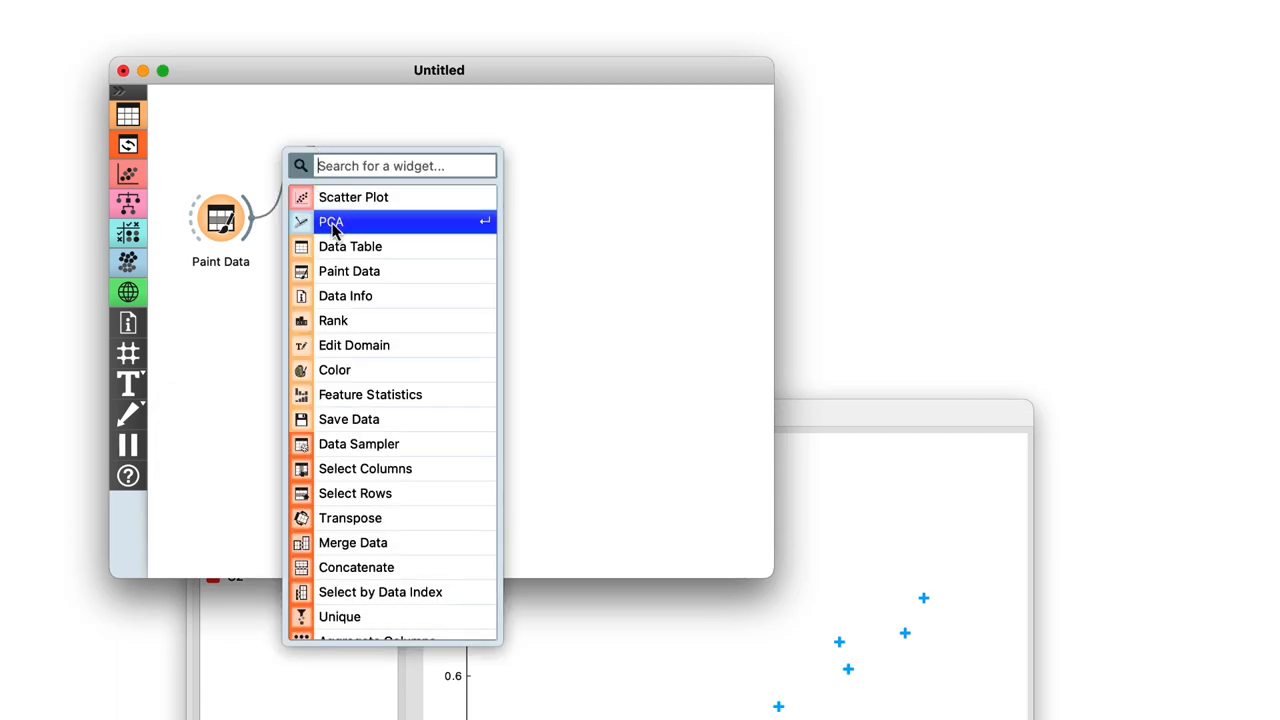
Connect a PCA widget to Paint Data and view its two-component scree plot.
double_click(331, 221)
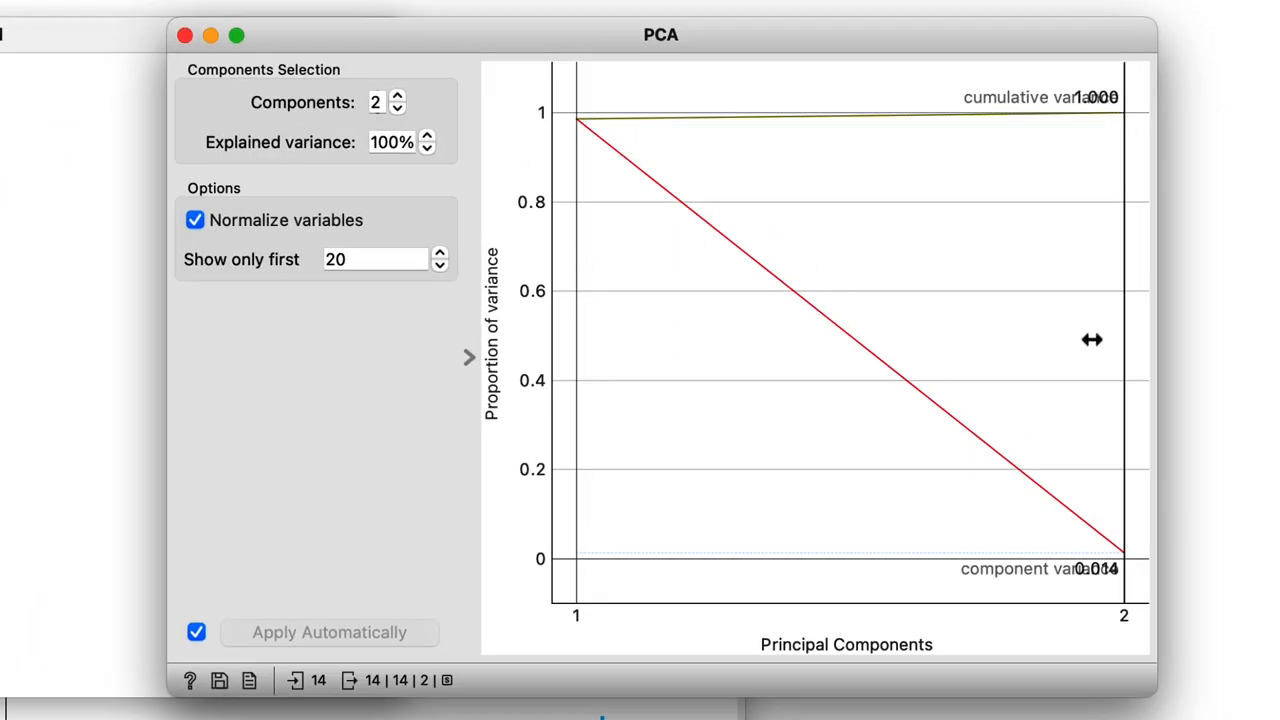
left_click(398, 107)
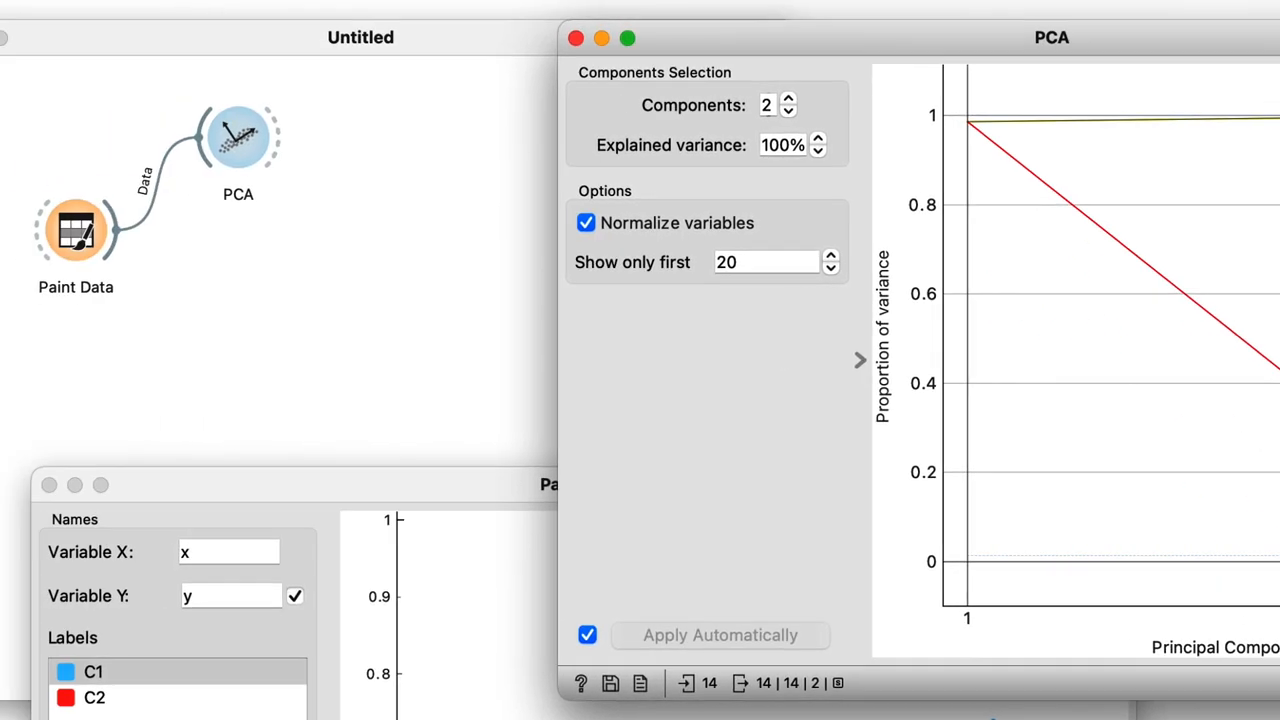
Add a Scatter Plot after PCA and plot PC1 on x against PC2 on y.
left_click(360, 37)
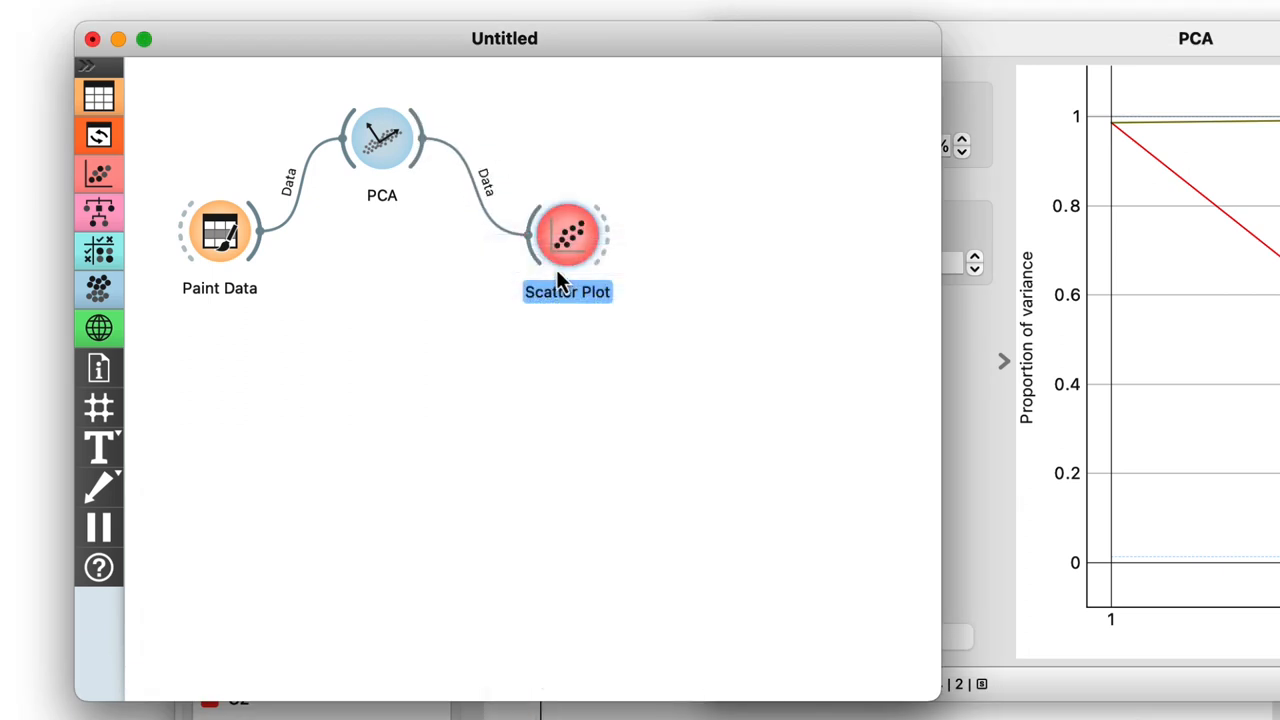
double_click(567, 235)
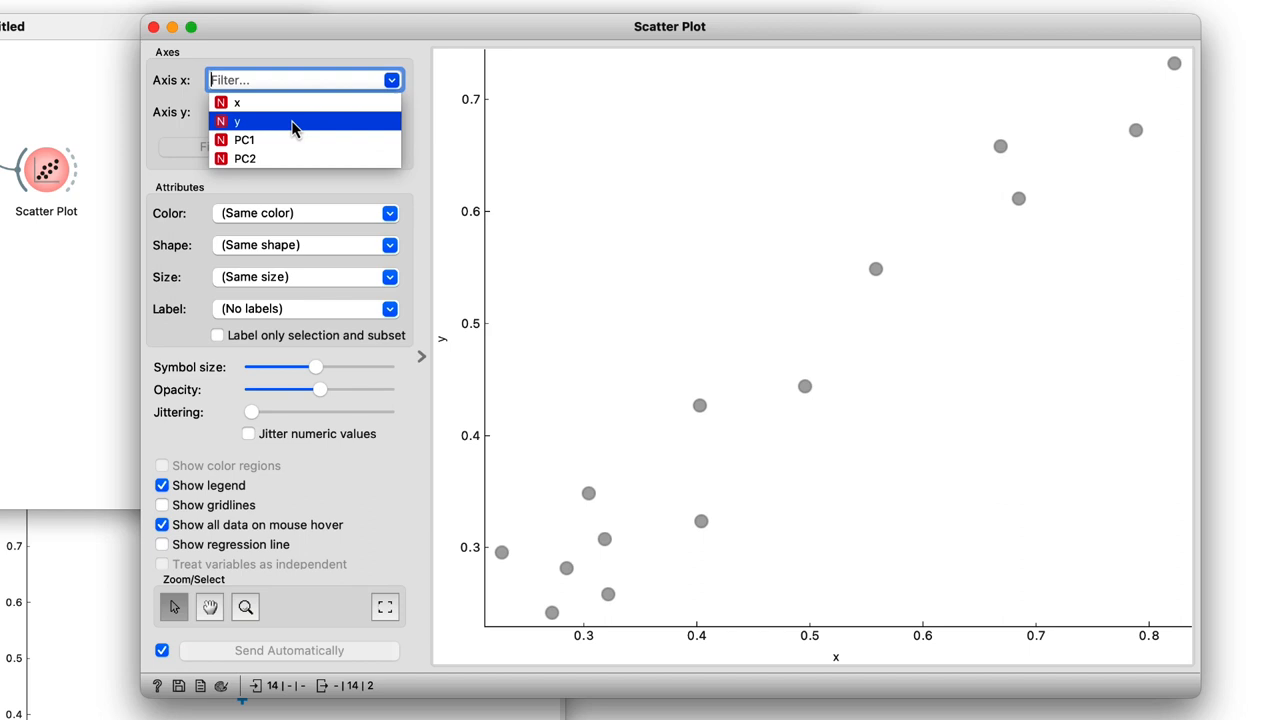
left_click(244, 139)
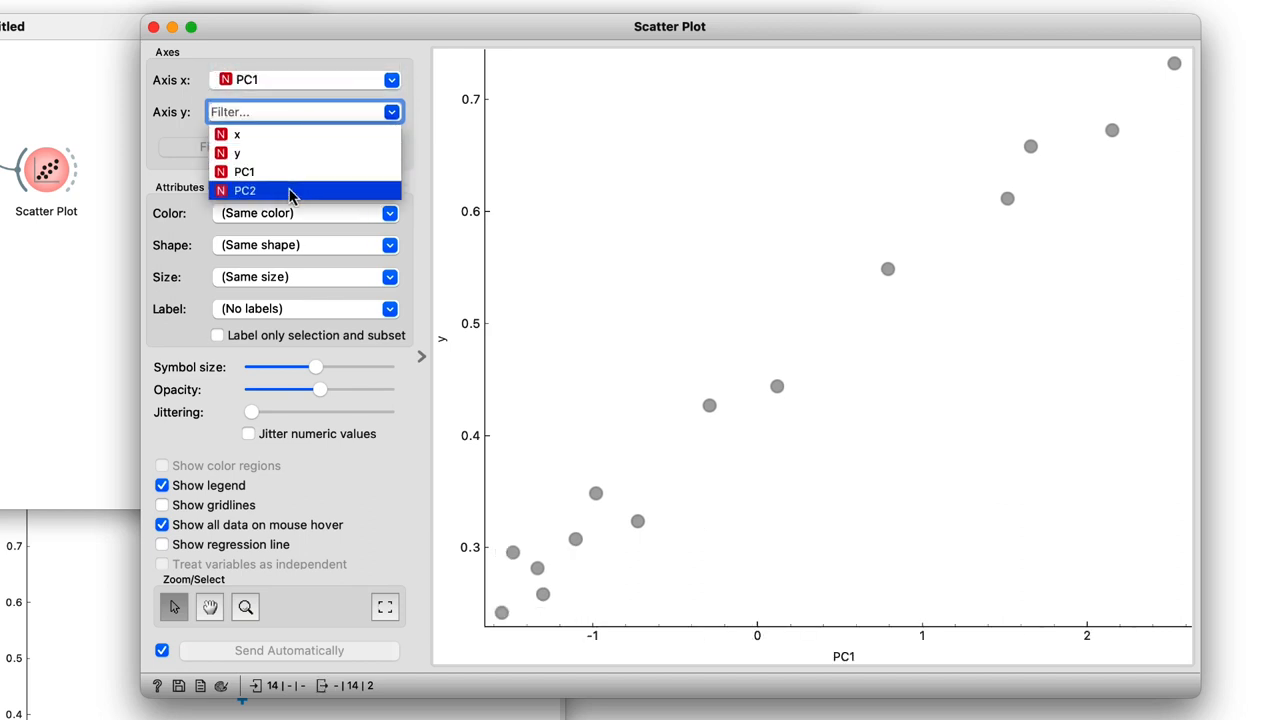
left_click(245, 190)
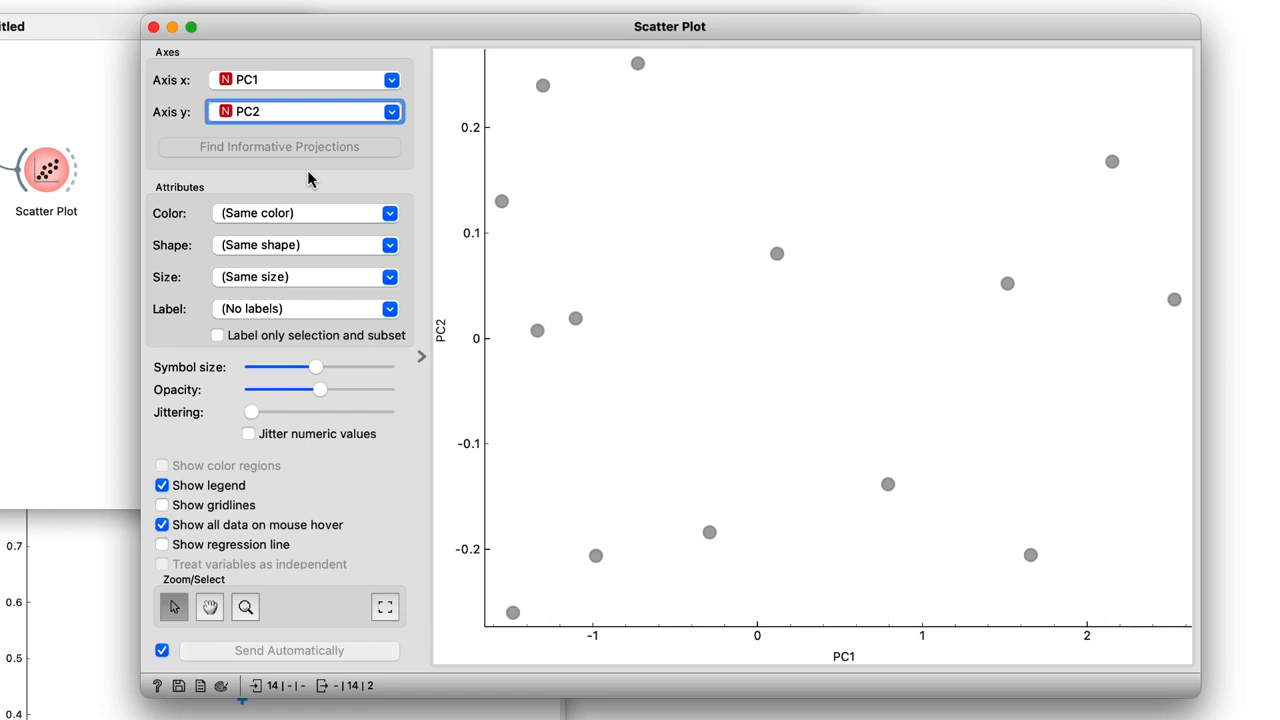
mouse_move(475, 35)
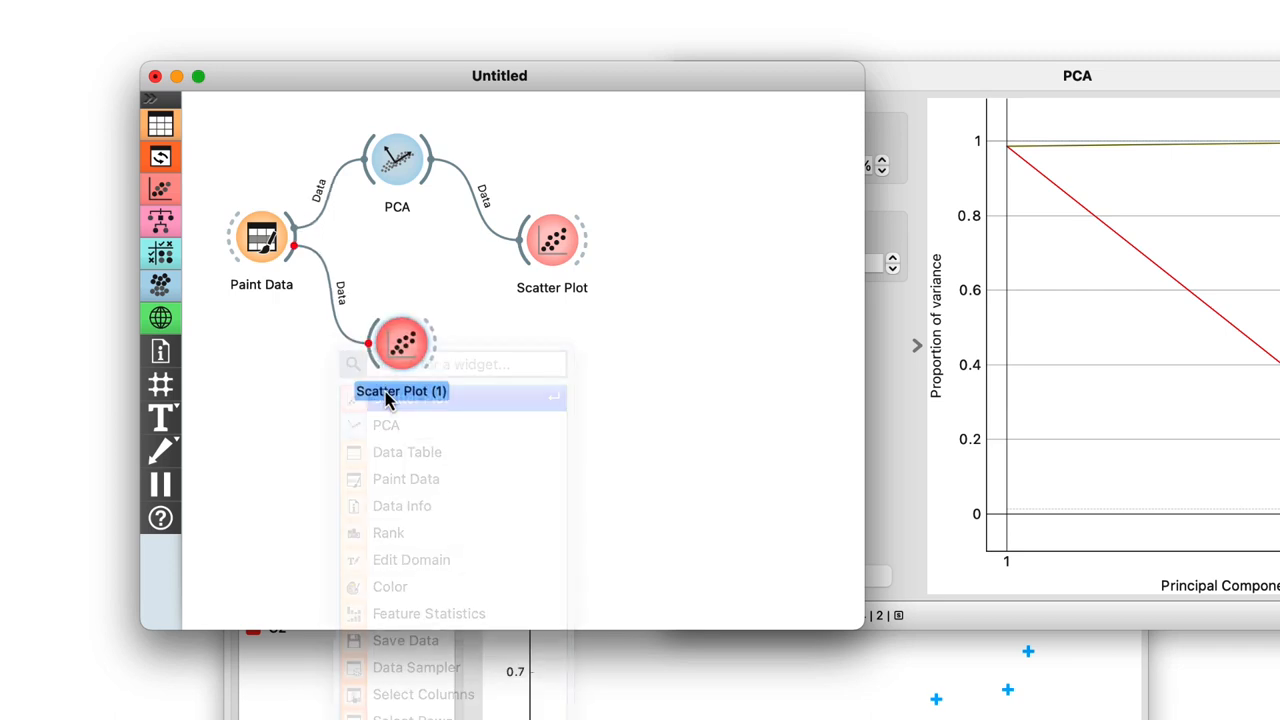
Open a second Scatter Plot of raw Paint Data and select the top-right points.
left_click(401, 391)
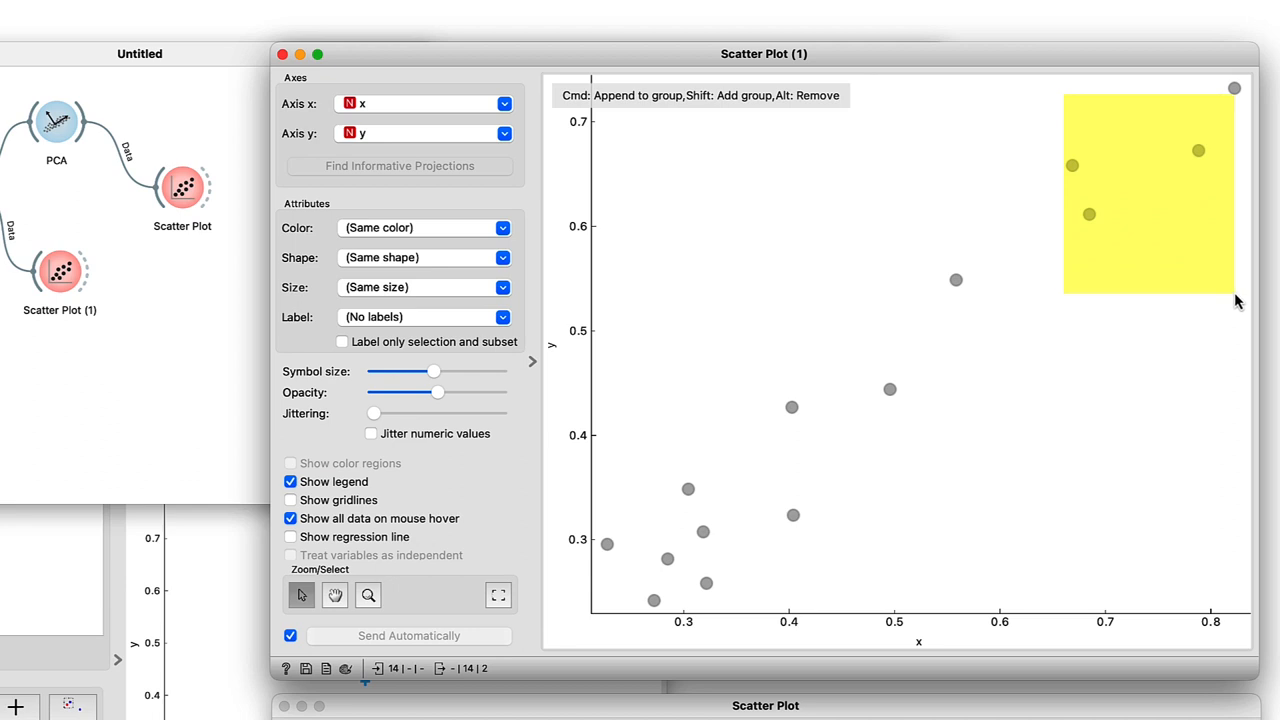
left_click_drag(1065, 90, 1235, 300)
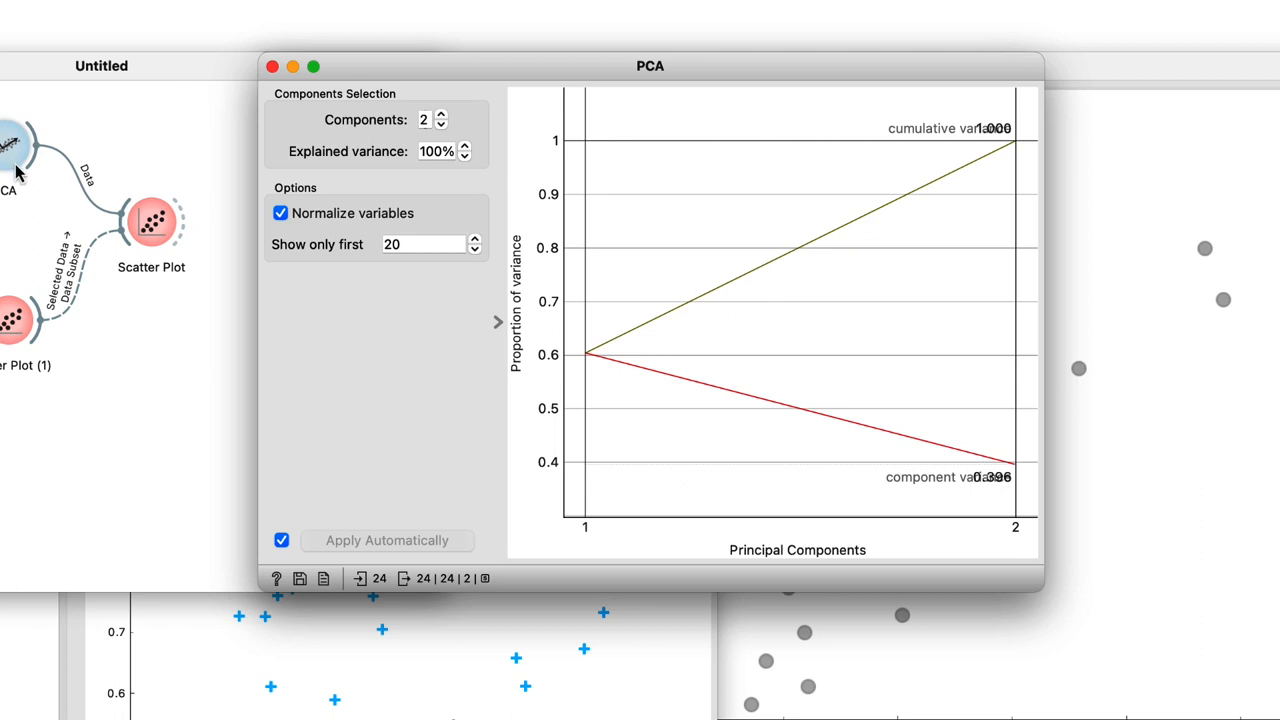
mouse_move(1020, 370)
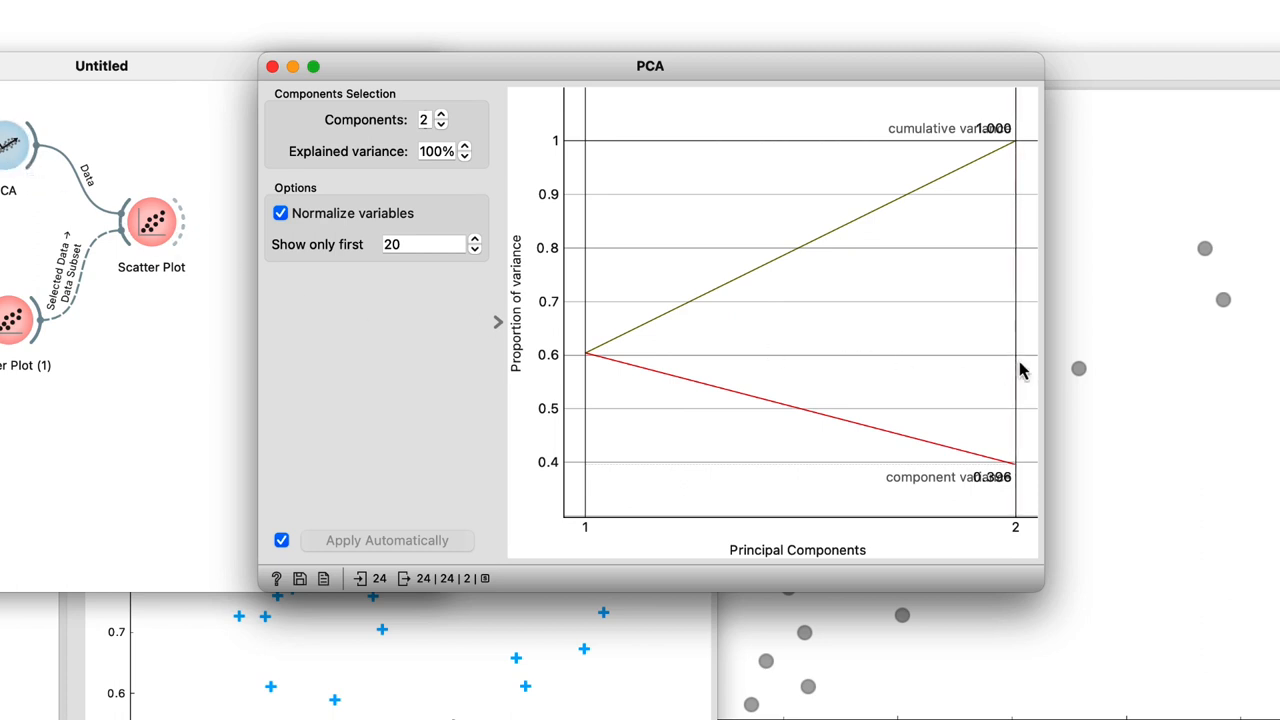
Set PCA to keep 1 component, explaining about 60% of the variance.
left_click(440, 124)
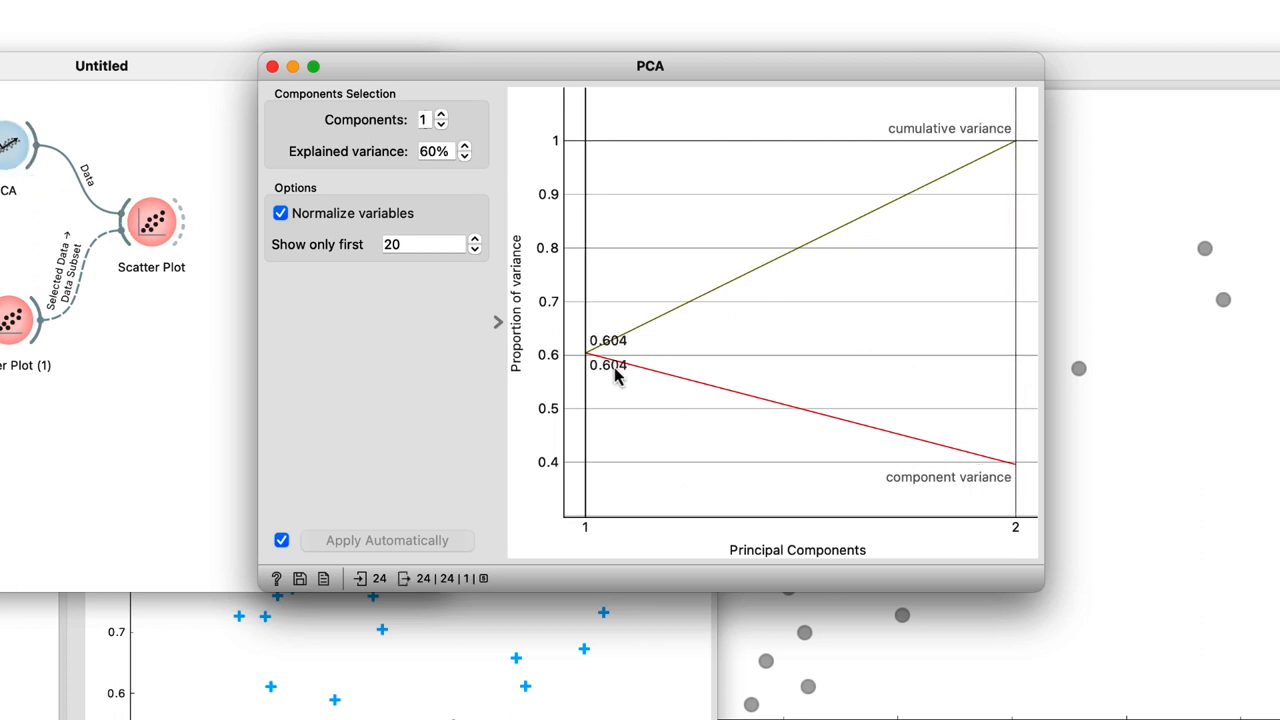